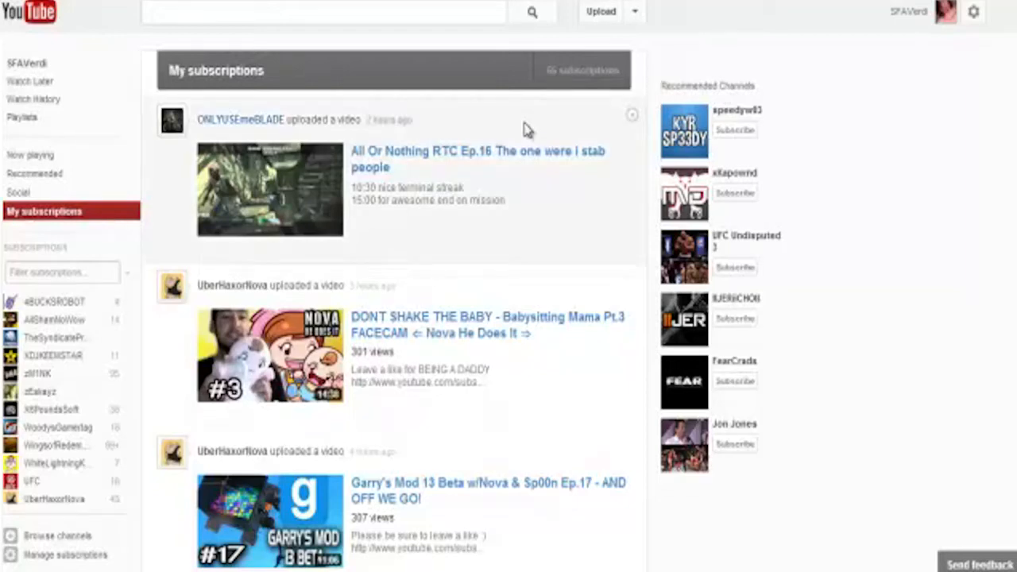
mouse_move(520, 125)
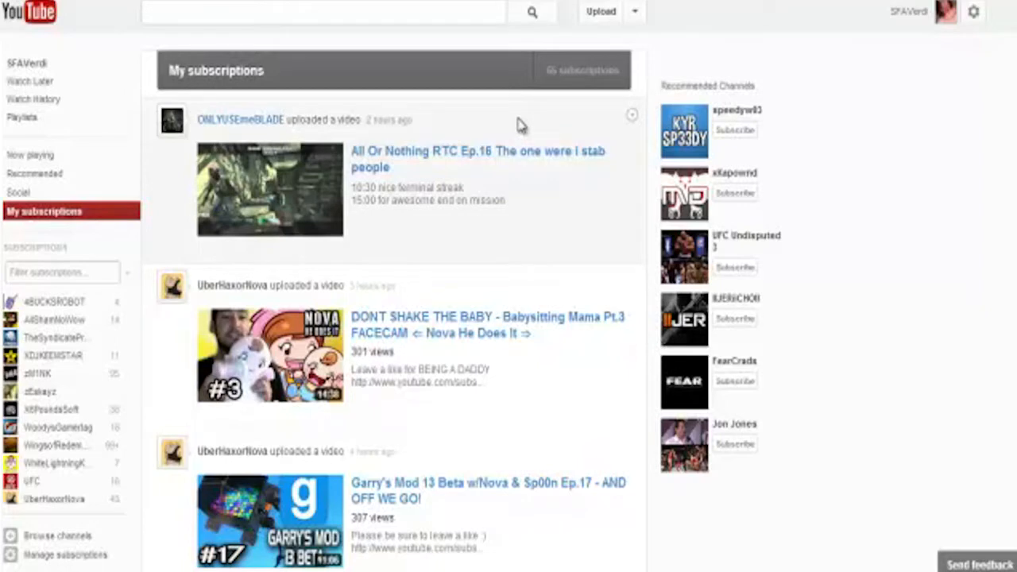
mouse_move(511, 125)
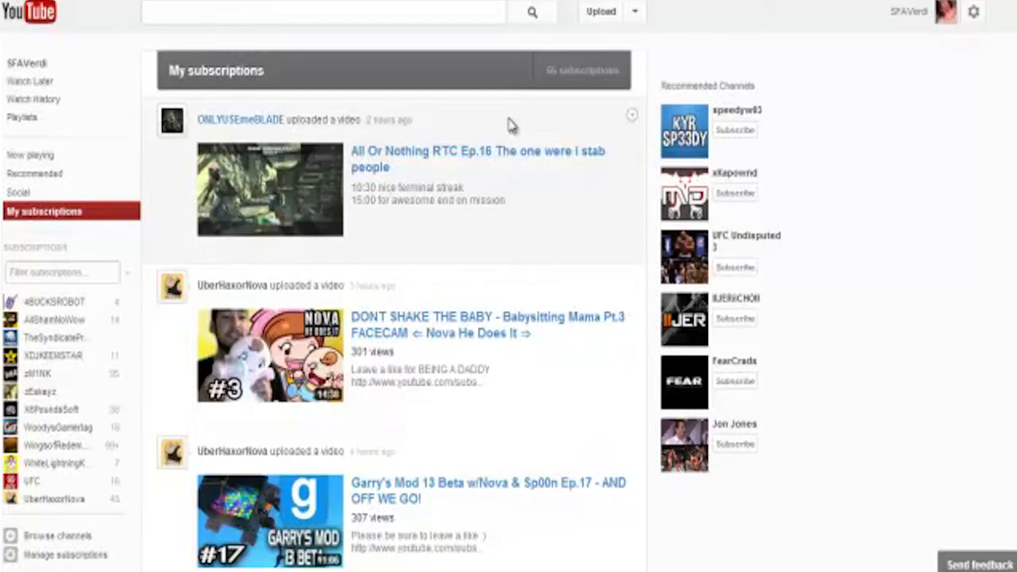
mouse_move(484, 119)
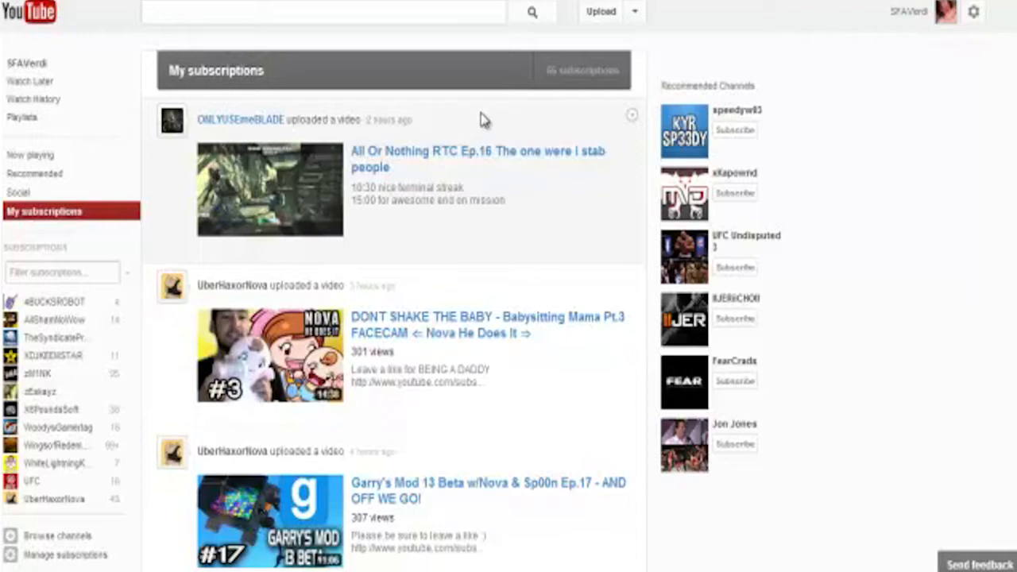
mouse_move(508, 105)
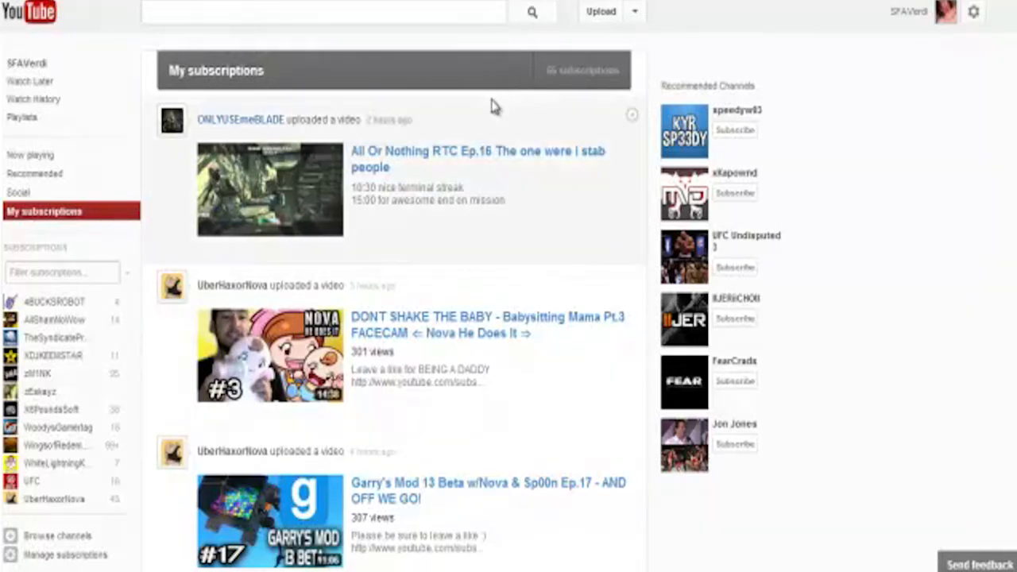
mouse_move(485, 106)
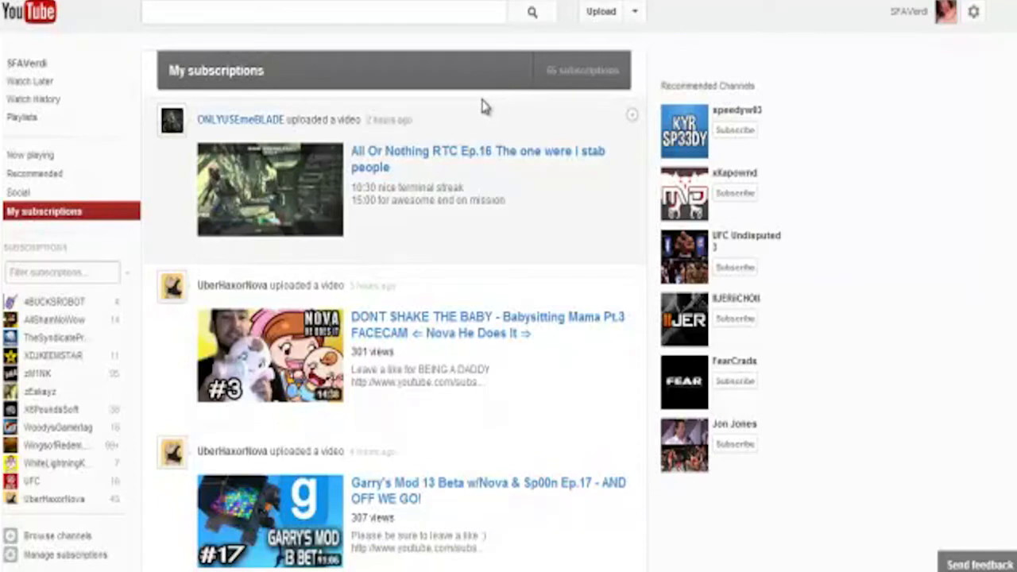
mouse_move(548, 106)
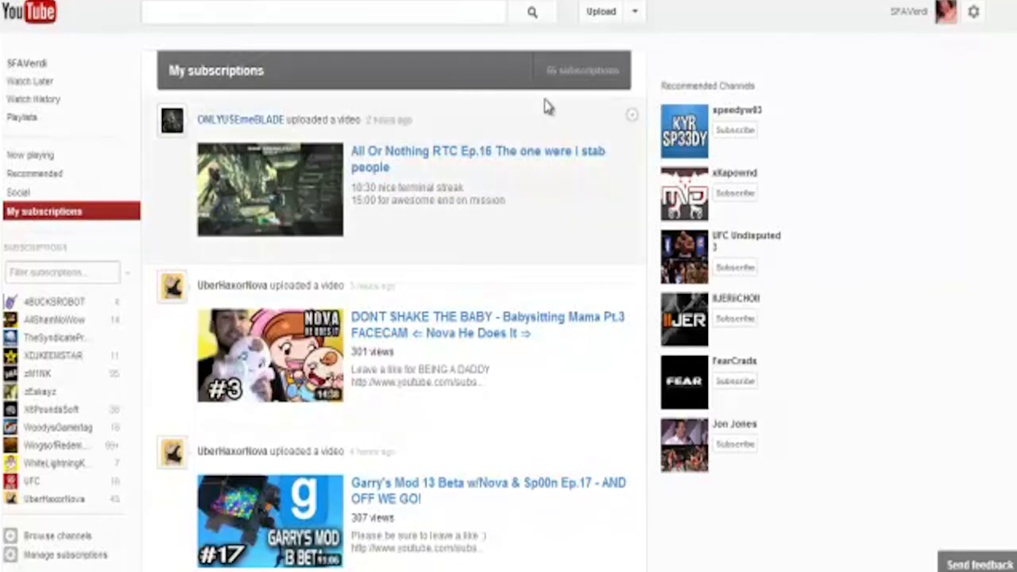
mouse_move(542, 104)
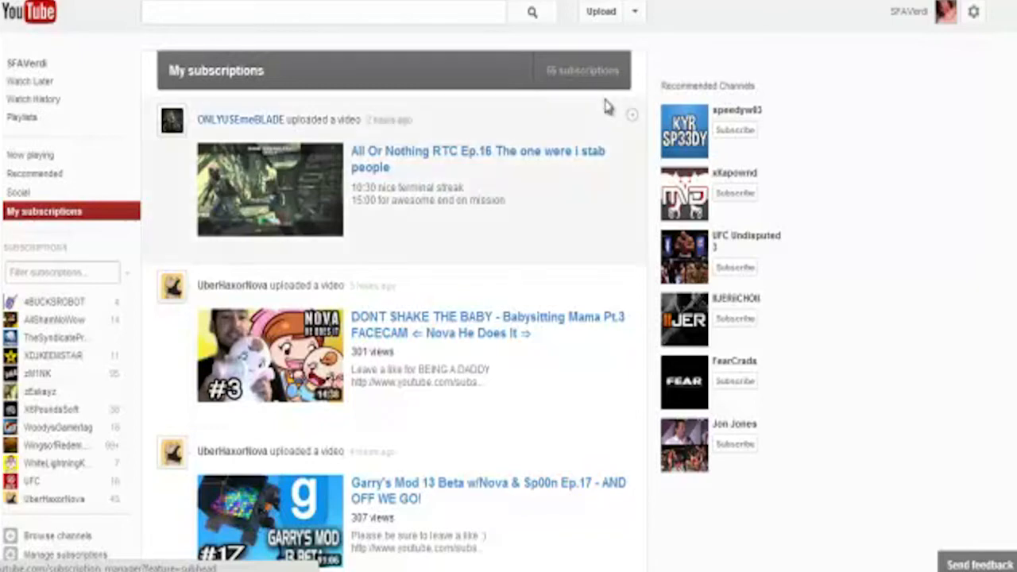
mouse_move(530, 109)
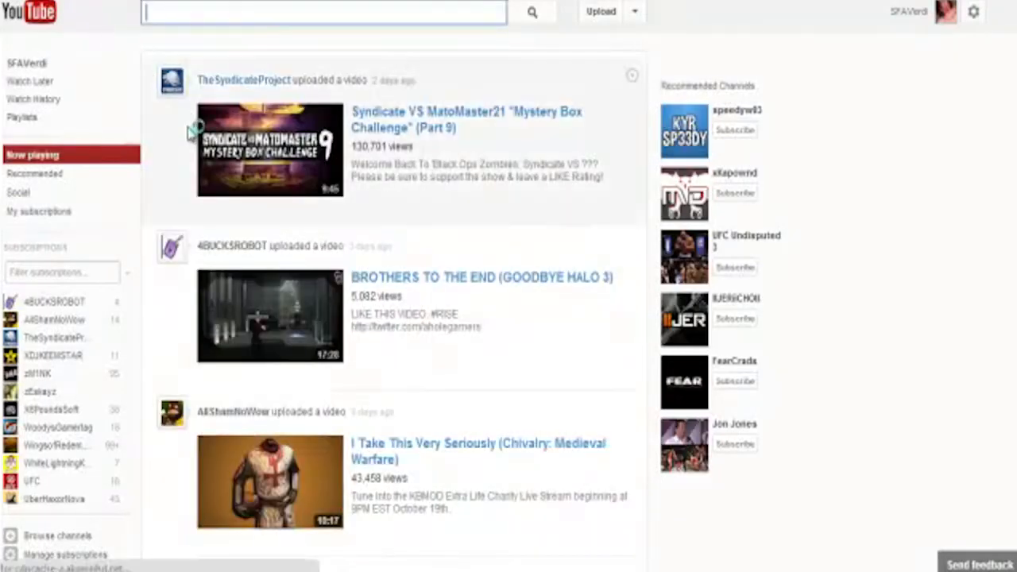
mouse_move(468, 258)
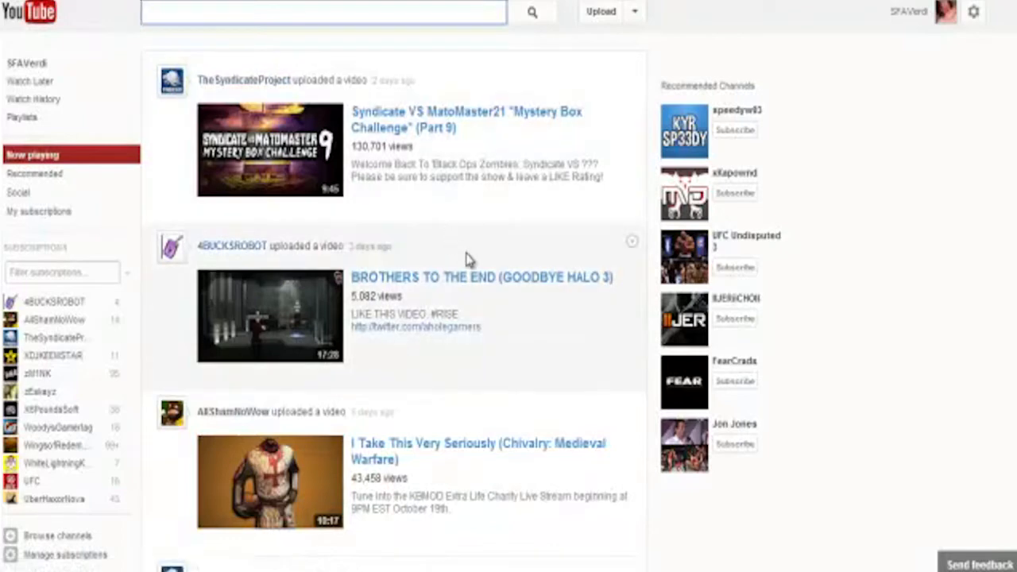
mouse_move(474, 250)
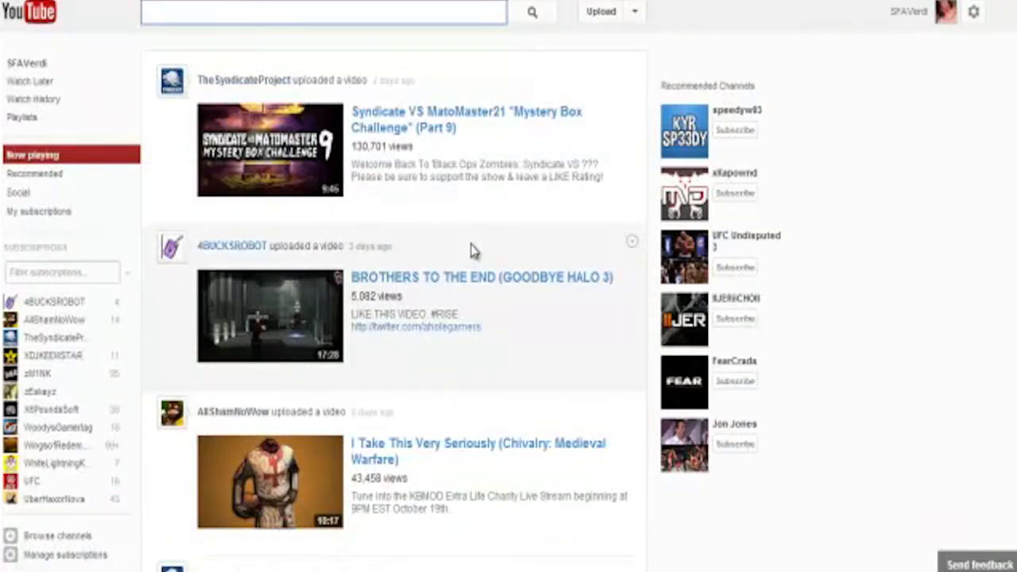
Scroll down the Now playing feed through more subscription uploads
scroll(down, 3)
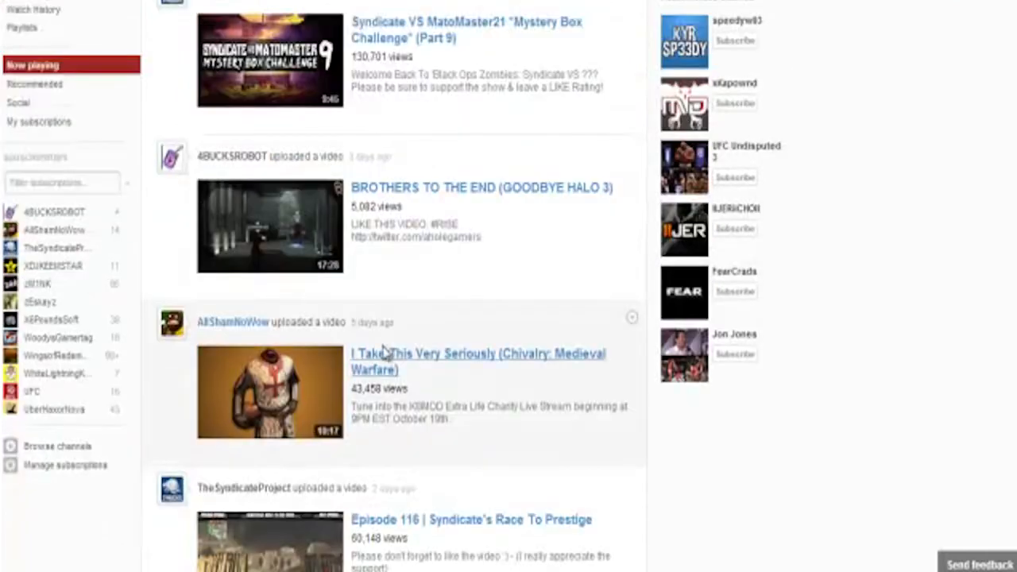
scroll(down, 3)
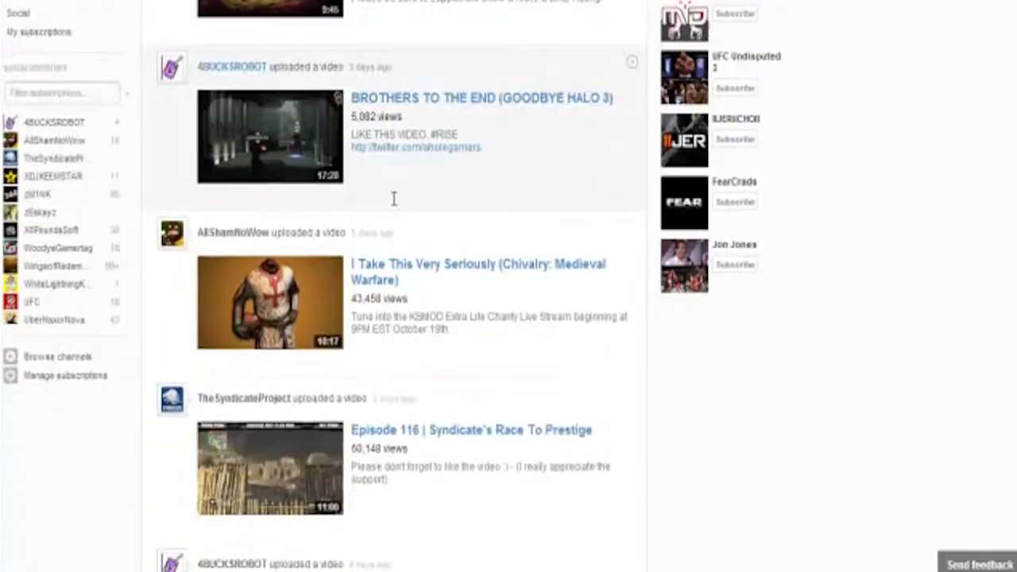
scroll(down, 3)
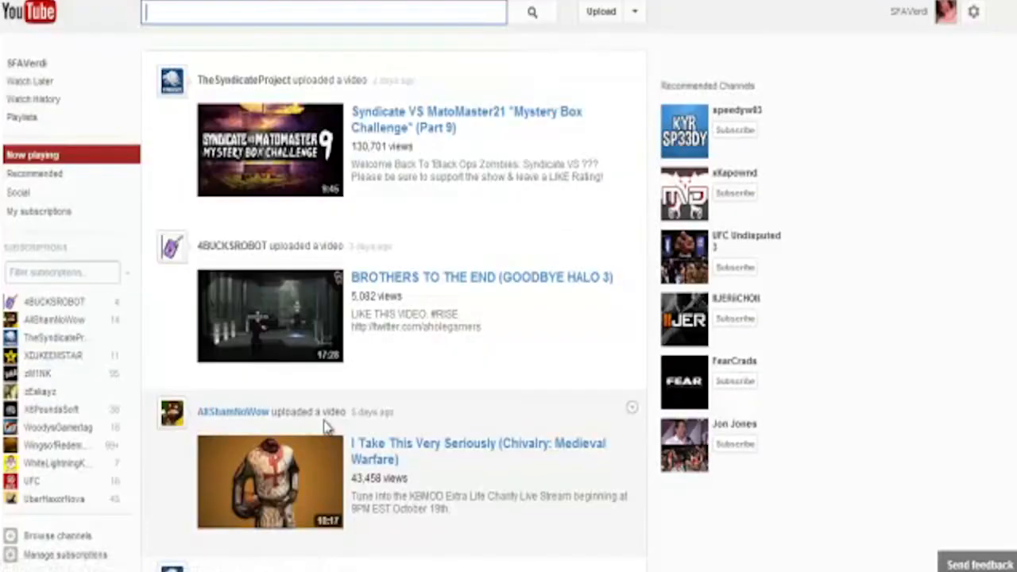
mouse_move(233, 245)
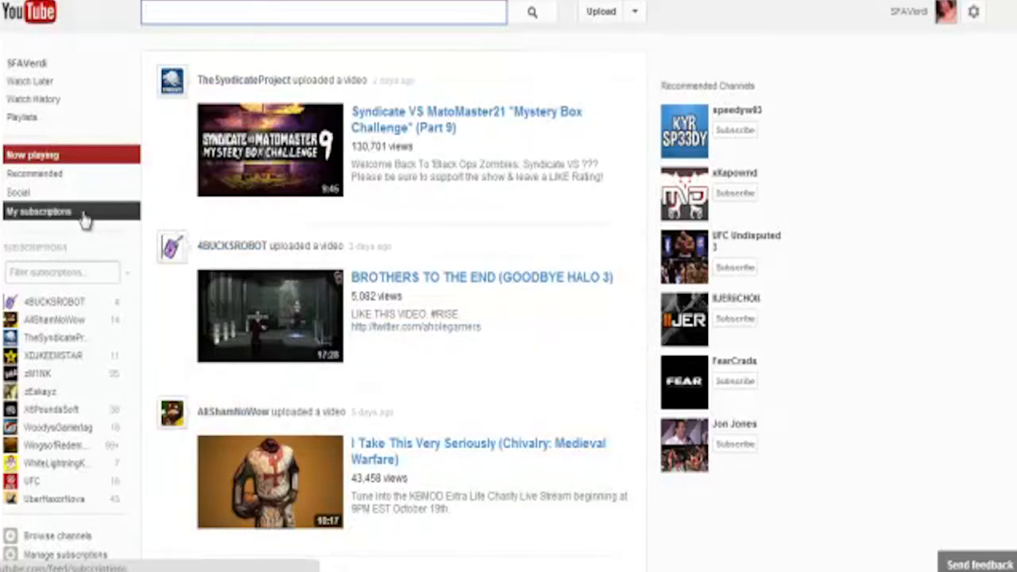
Return to My subscriptions and scroll down and back up through its uploads
click(38, 212)
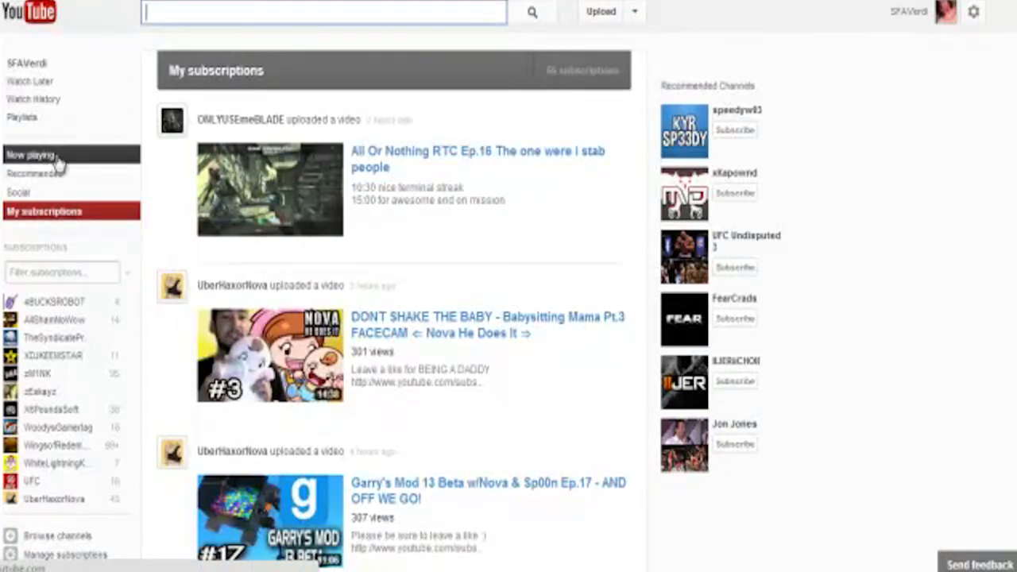
mouse_move(56, 163)
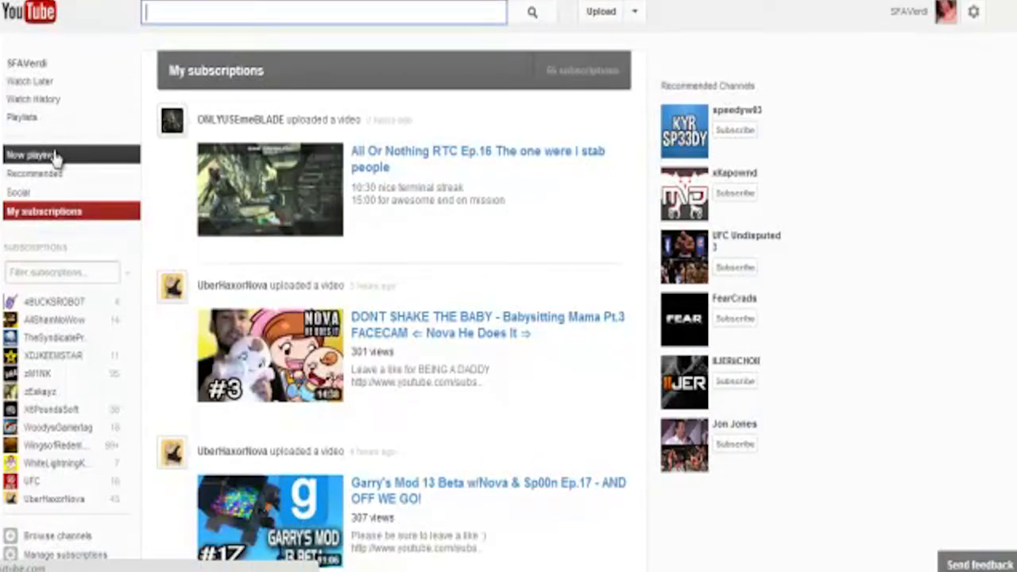
mouse_move(91, 159)
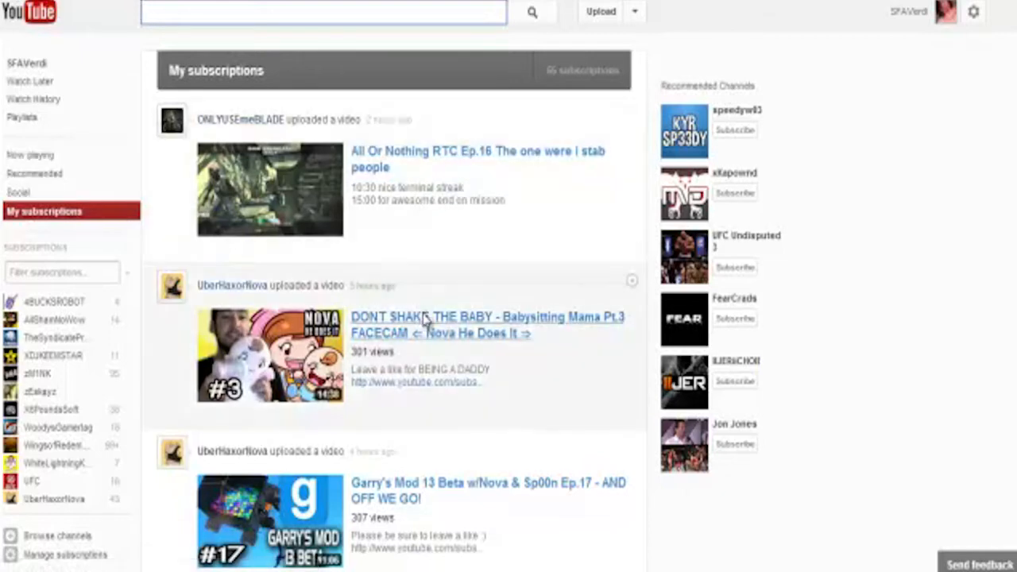
scroll(down, 3)
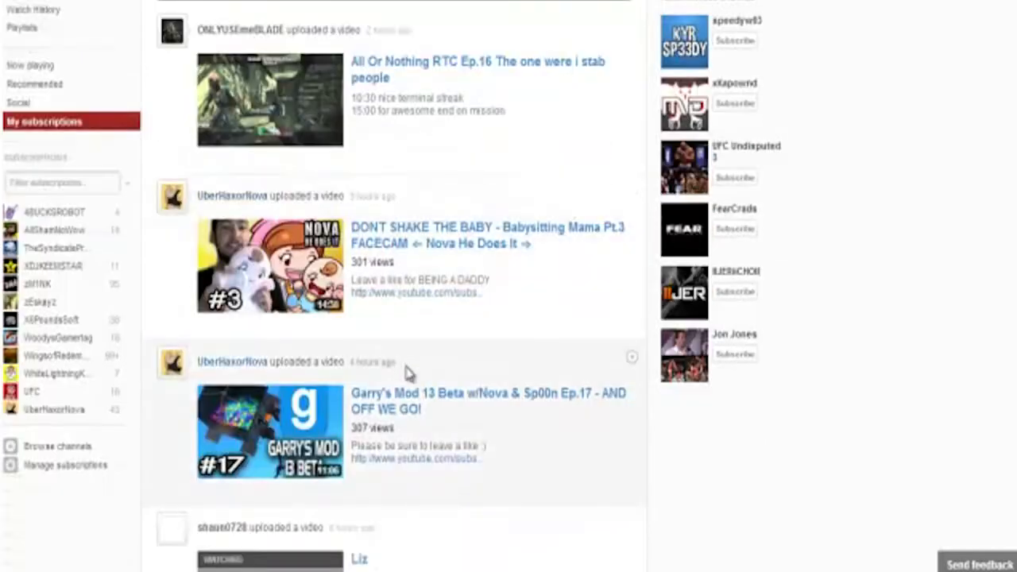
scroll(up, 3)
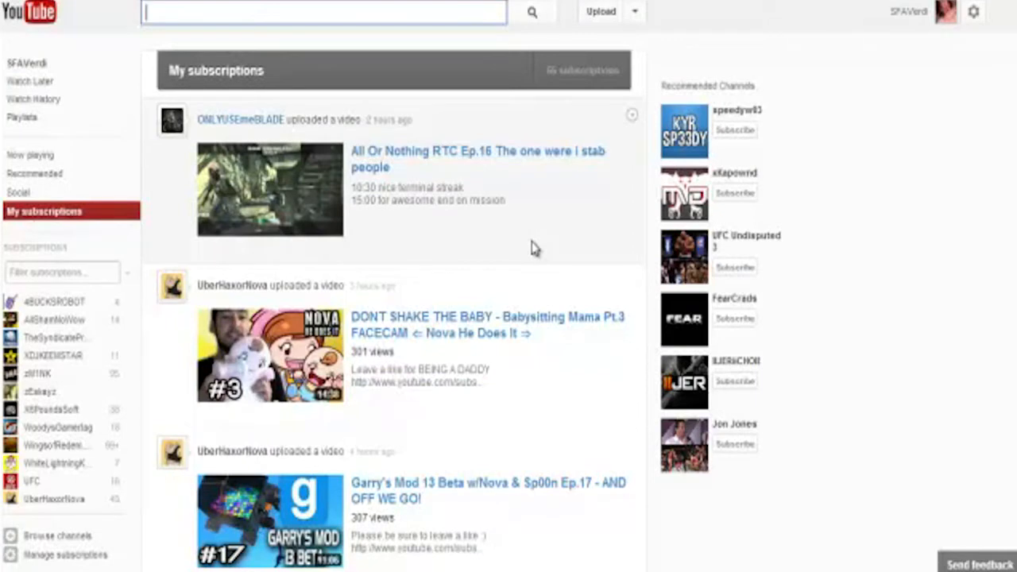
mouse_move(536, 113)
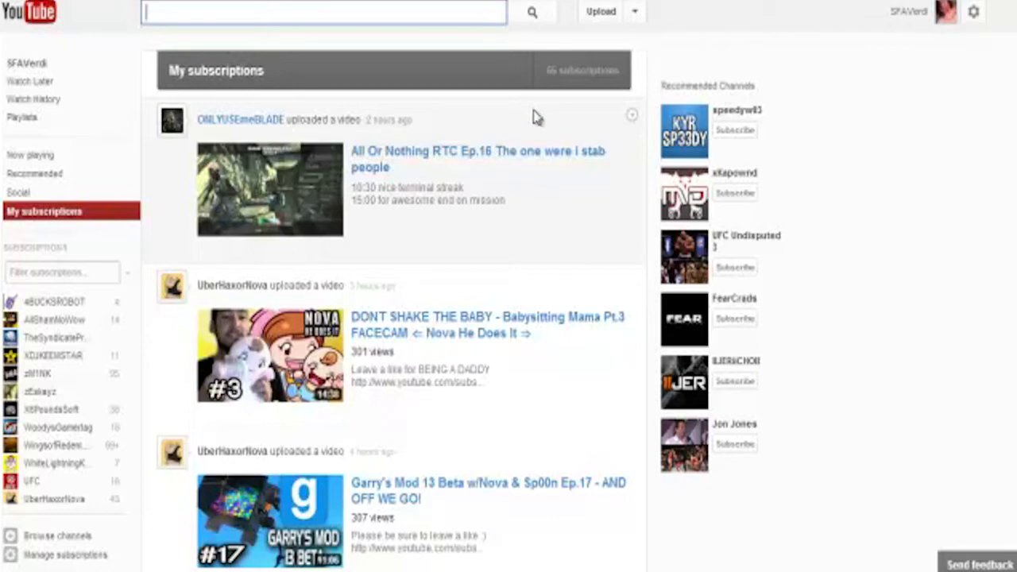
mouse_move(512, 270)
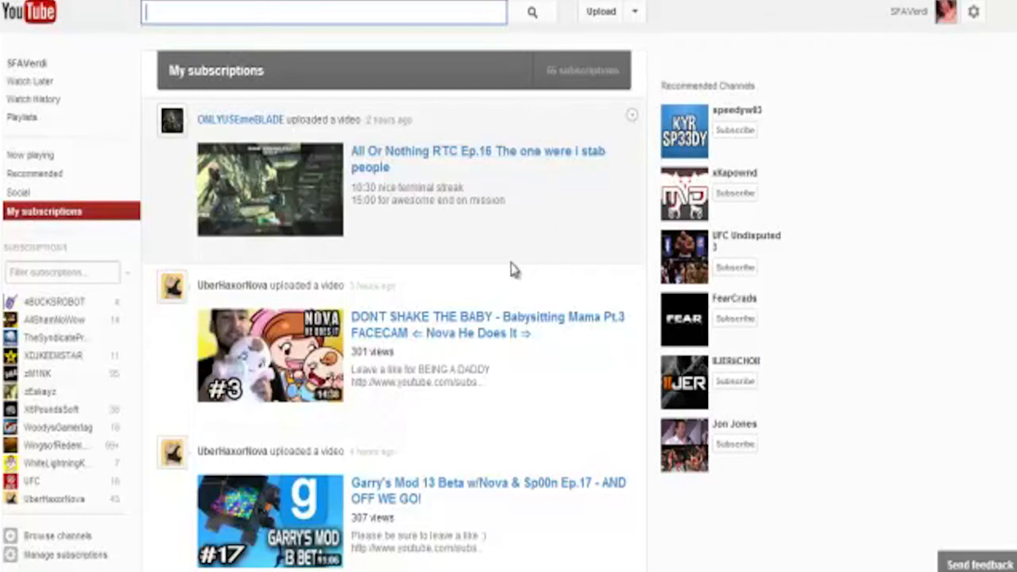
mouse_move(56, 245)
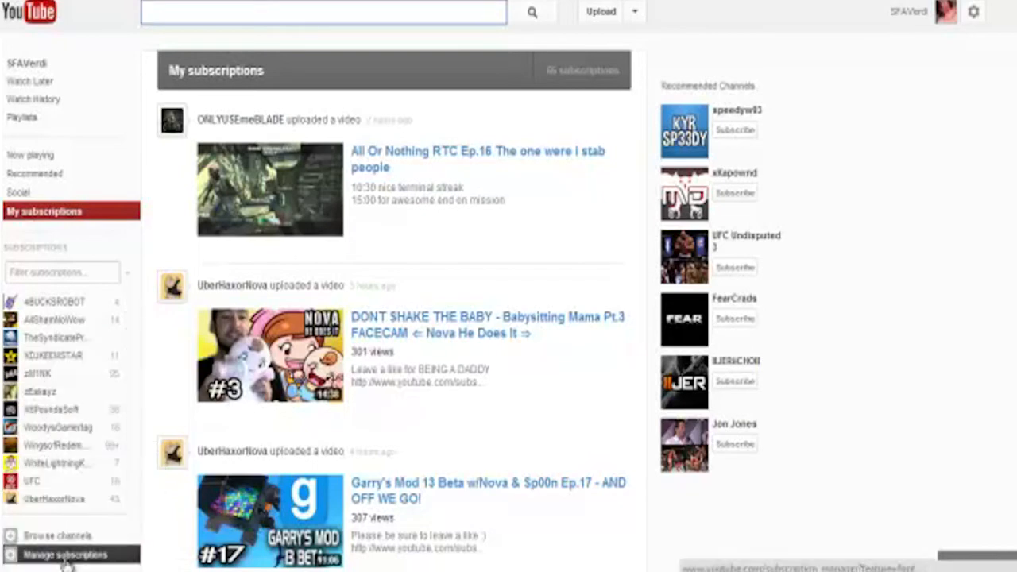
In Manage subscriptions, toggle 'Show uploads only in feed' for 4BUCKSROBOT and browse the channel list
click(64, 554)
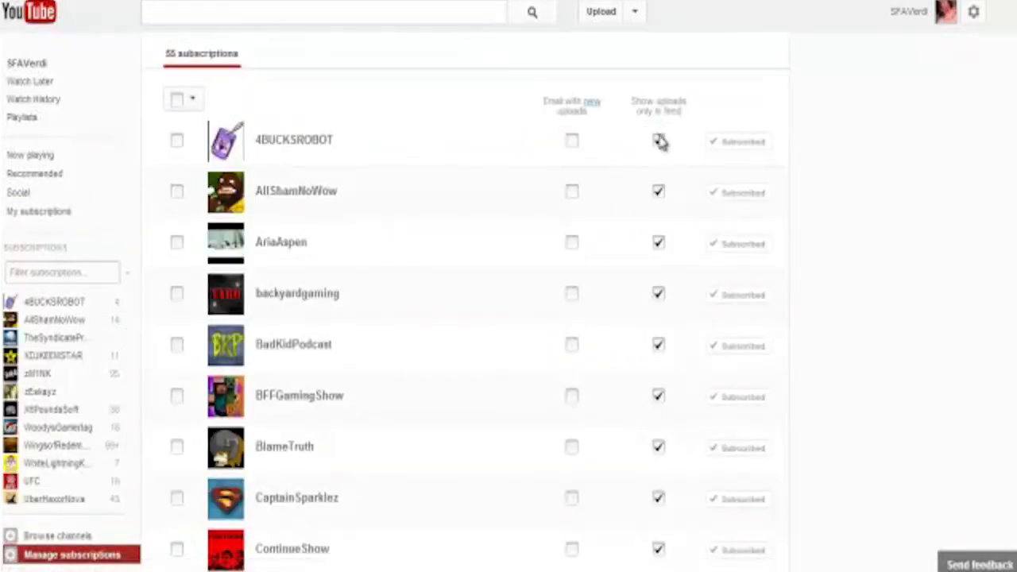
click(658, 141)
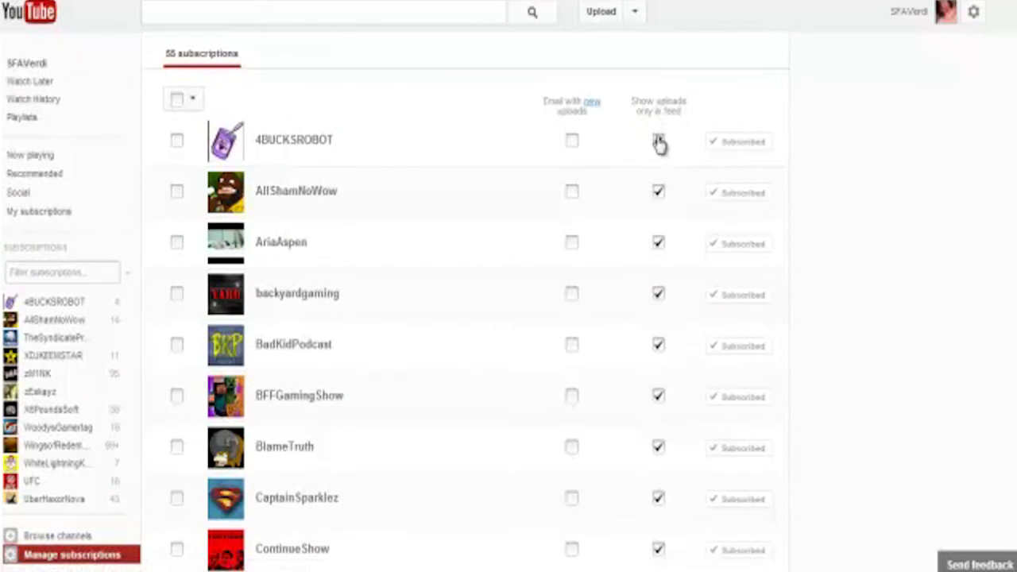
click(658, 141)
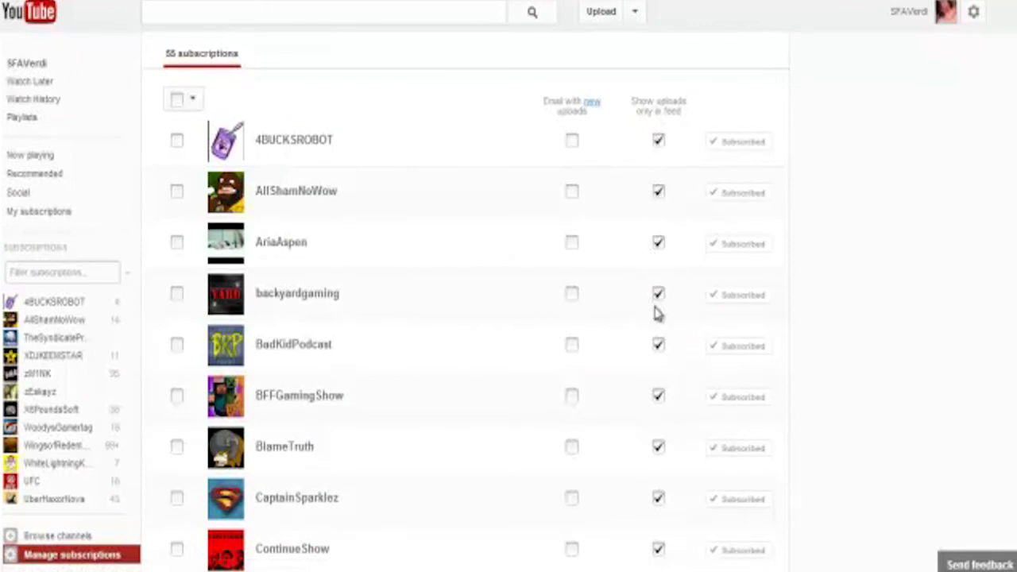
scroll(down, 3)
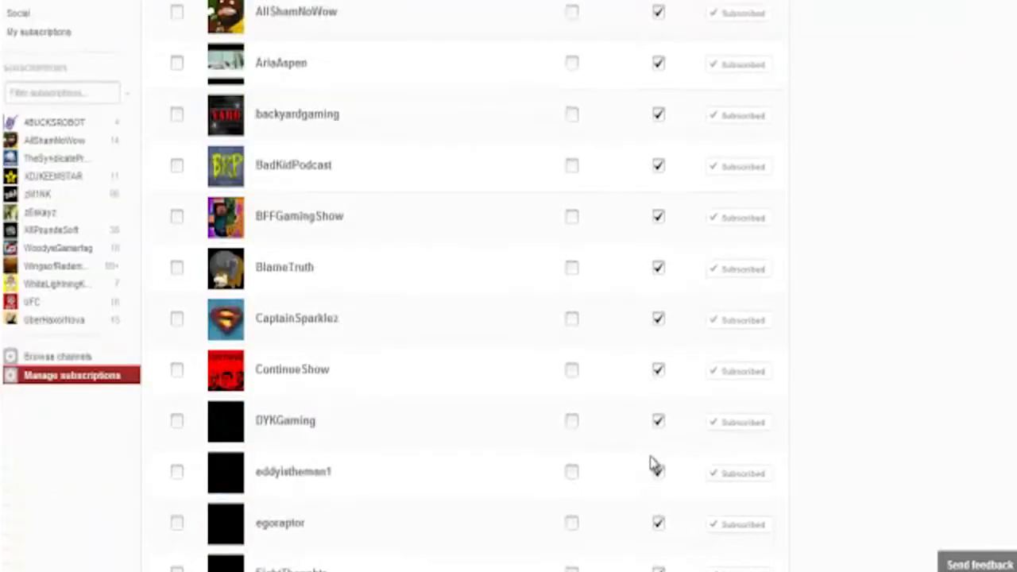
scroll(down, 3)
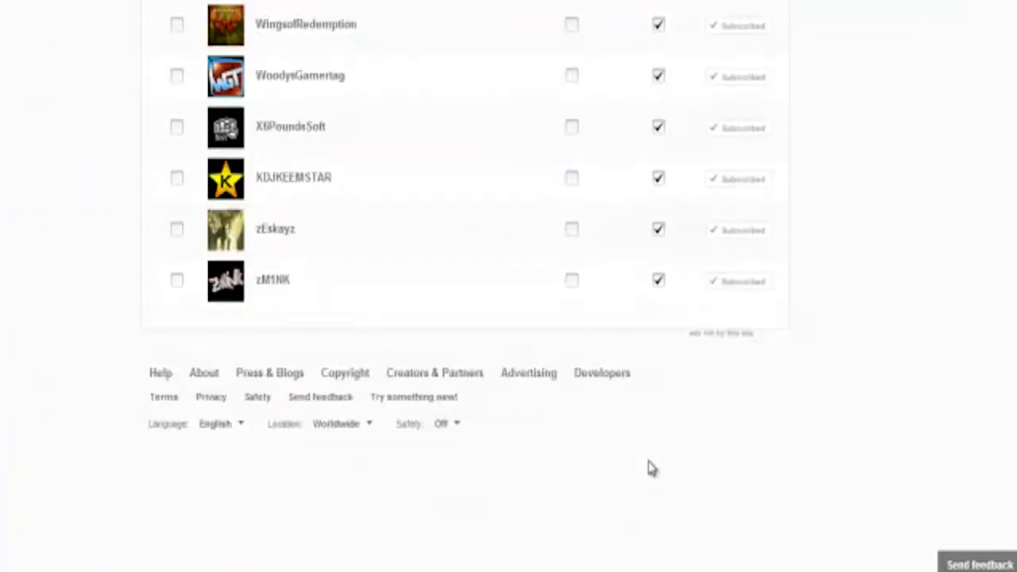
scroll(up, 3)
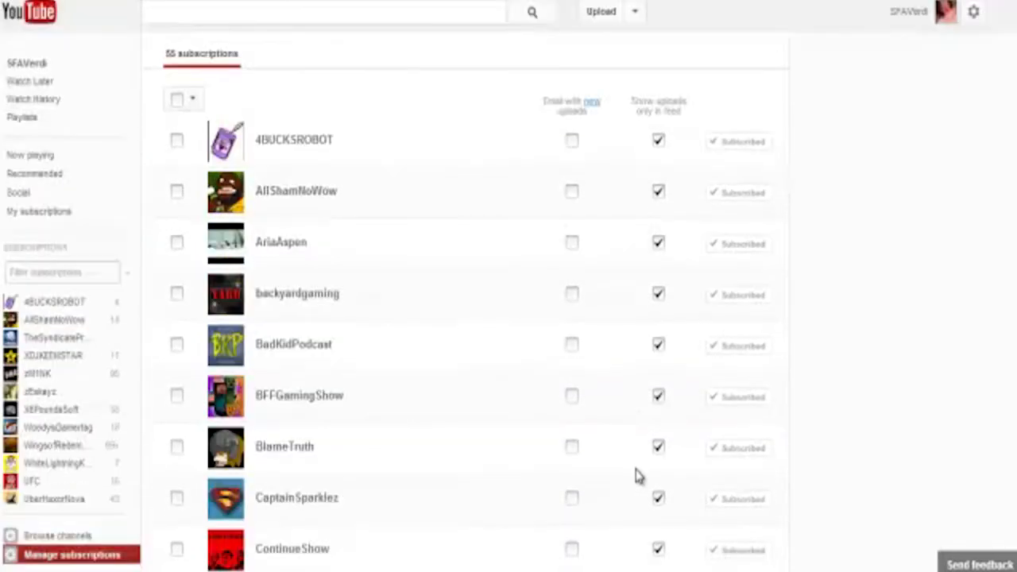
mouse_move(576, 149)
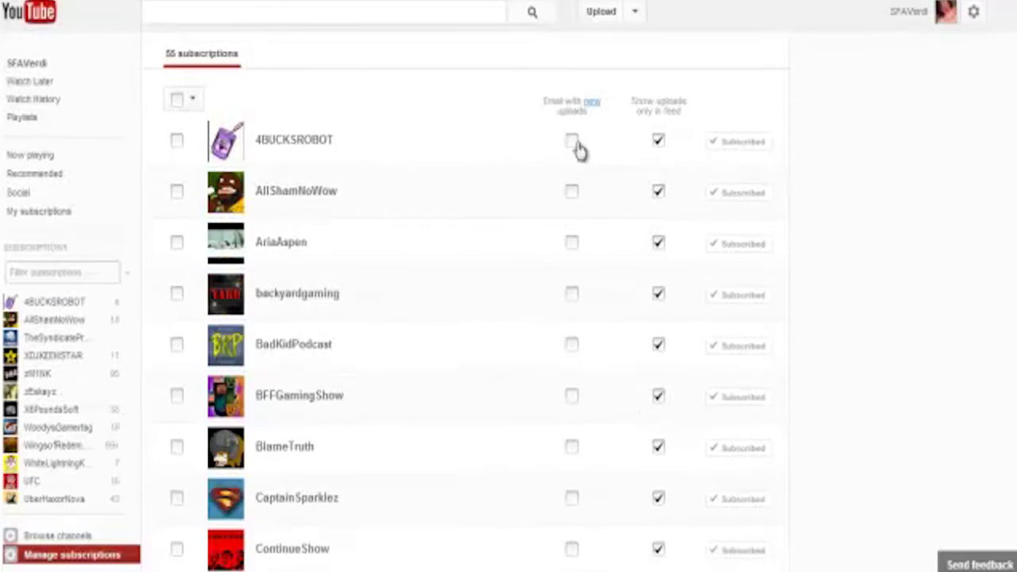
Turn email alerts back off and set AriaAspen to show uploads only
click(571, 141)
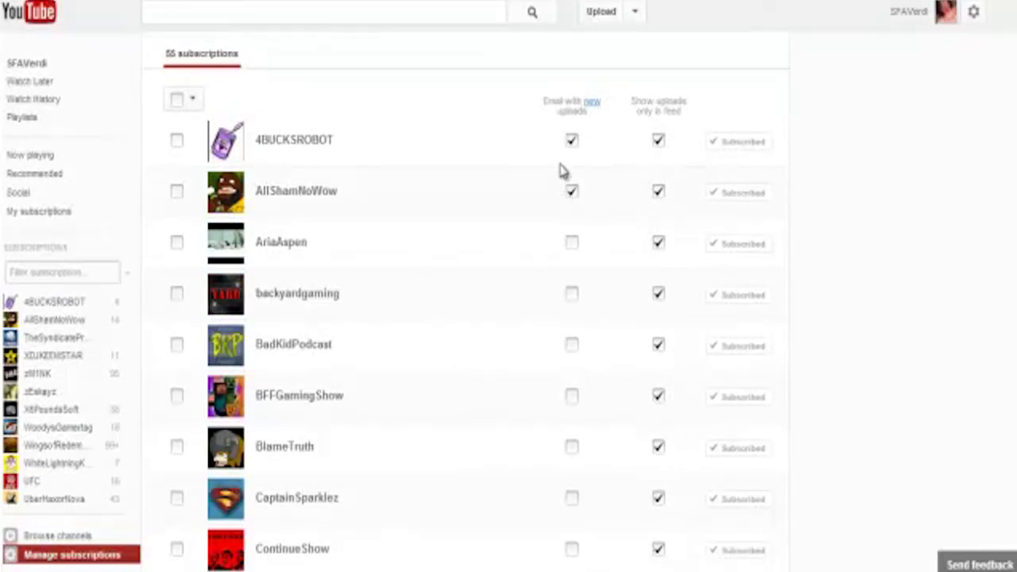
mouse_move(552, 151)
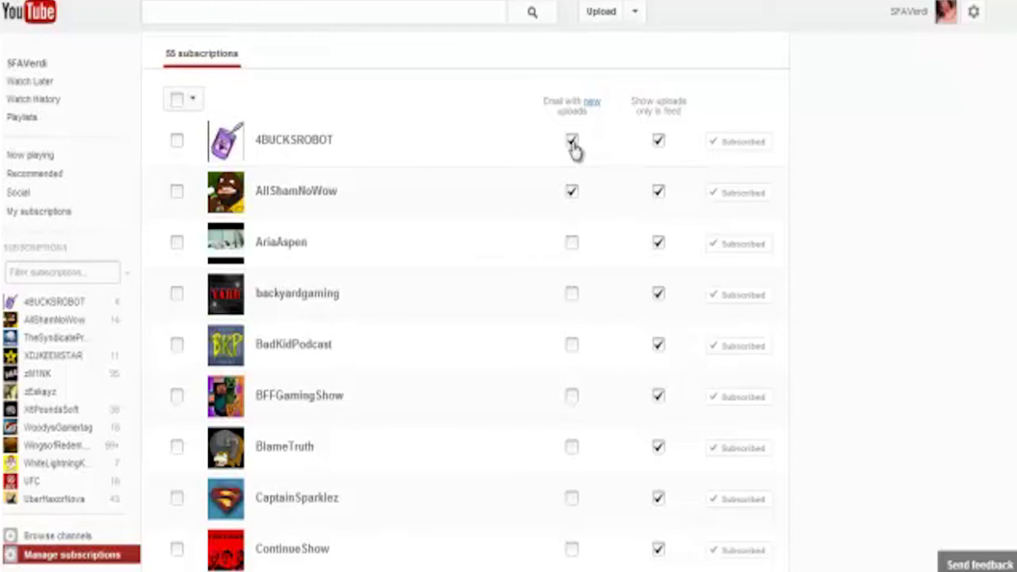
click(571, 141)
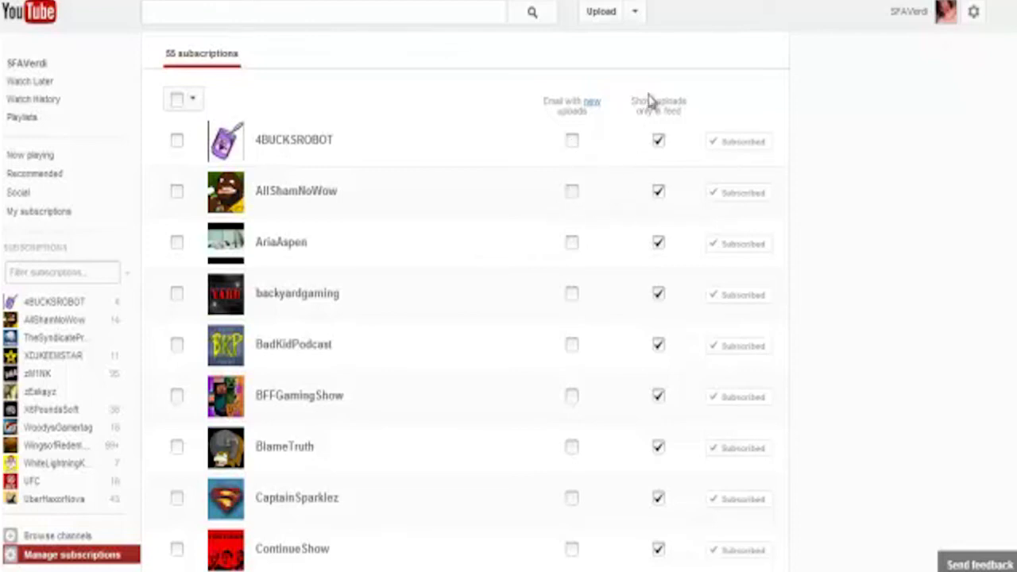
mouse_move(662, 127)
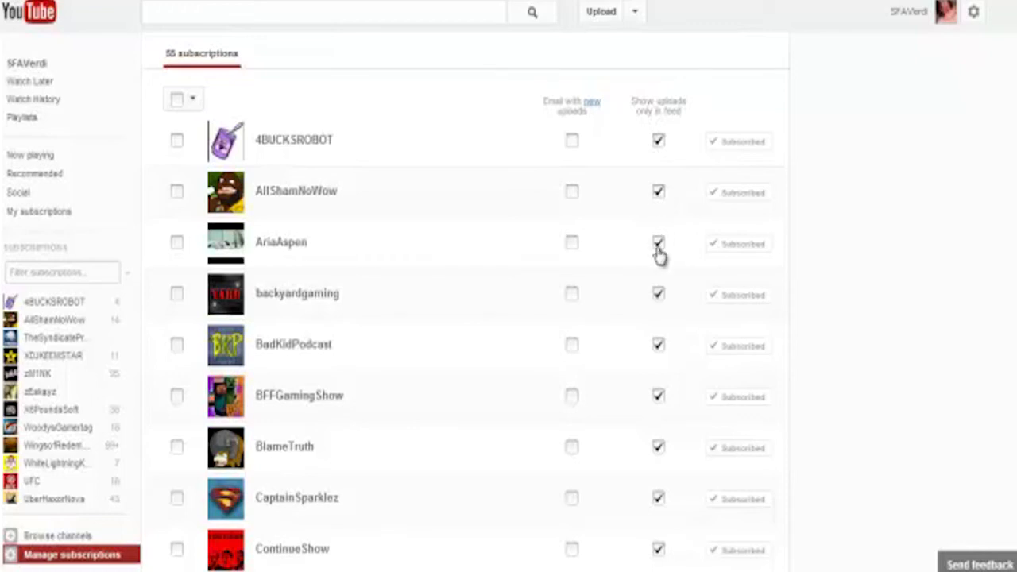
click(658, 242)
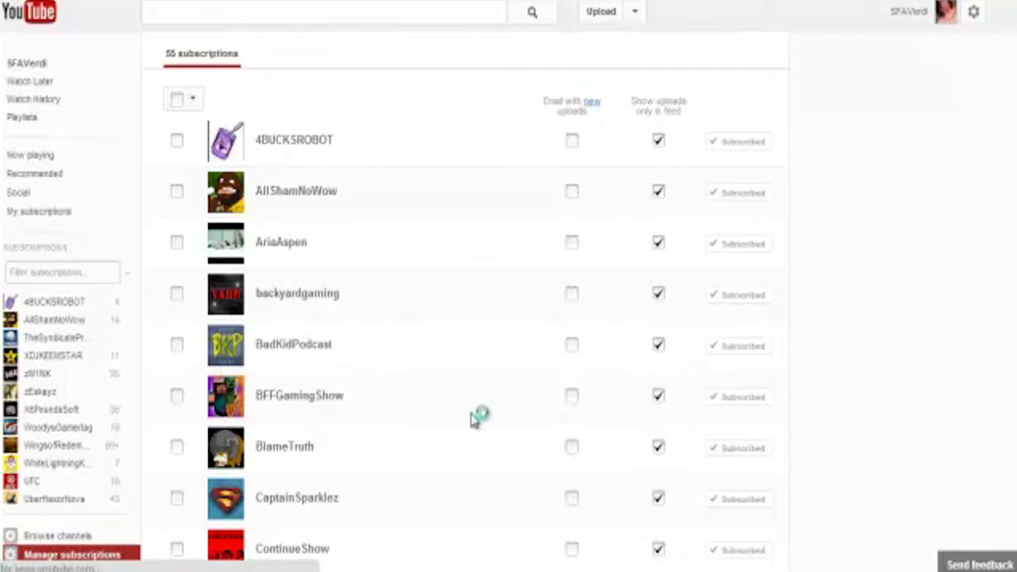
Return to My subscriptions and scroll down through the newest channel uploads
click(38, 210)
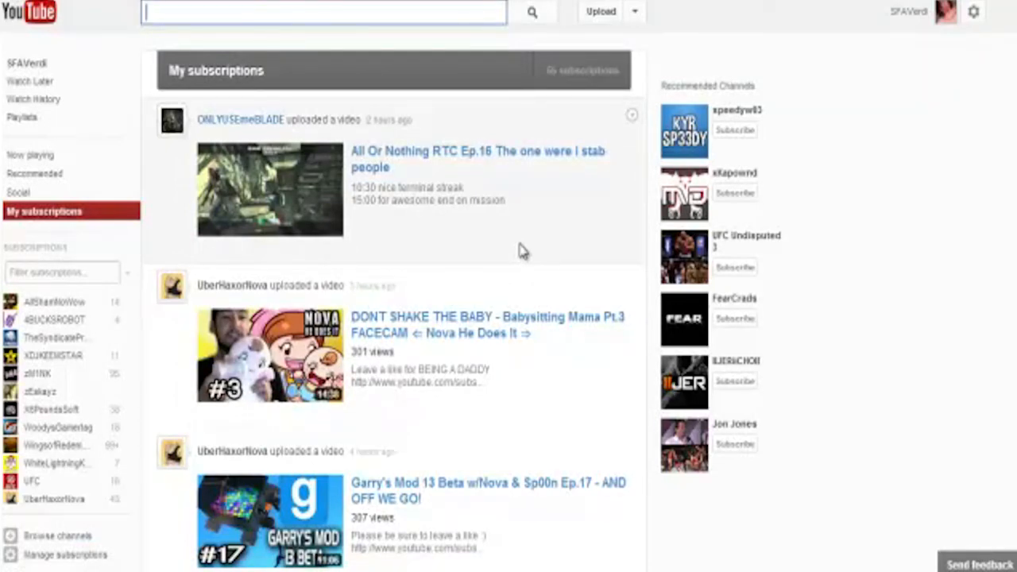
mouse_move(552, 212)
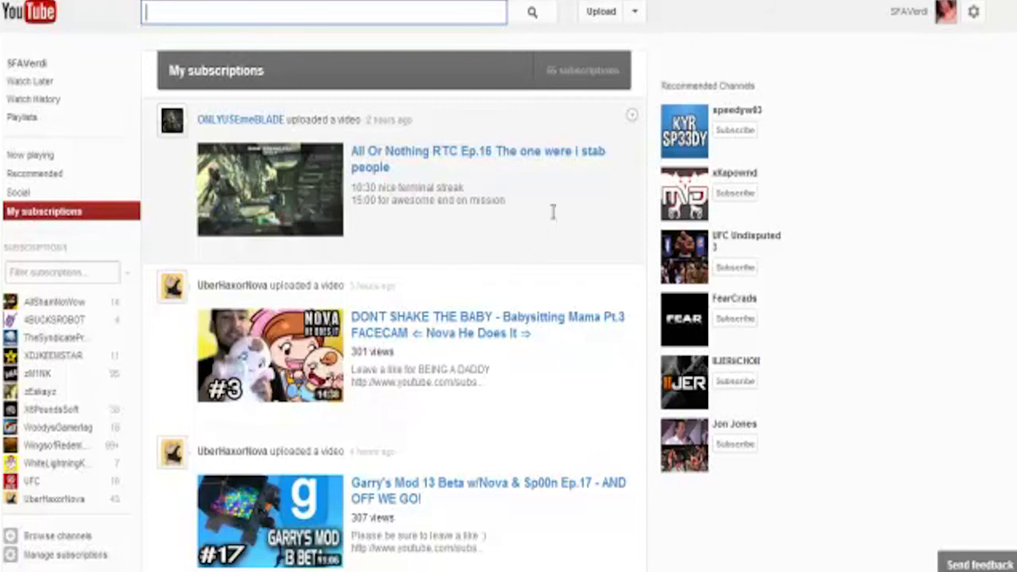
mouse_move(545, 245)
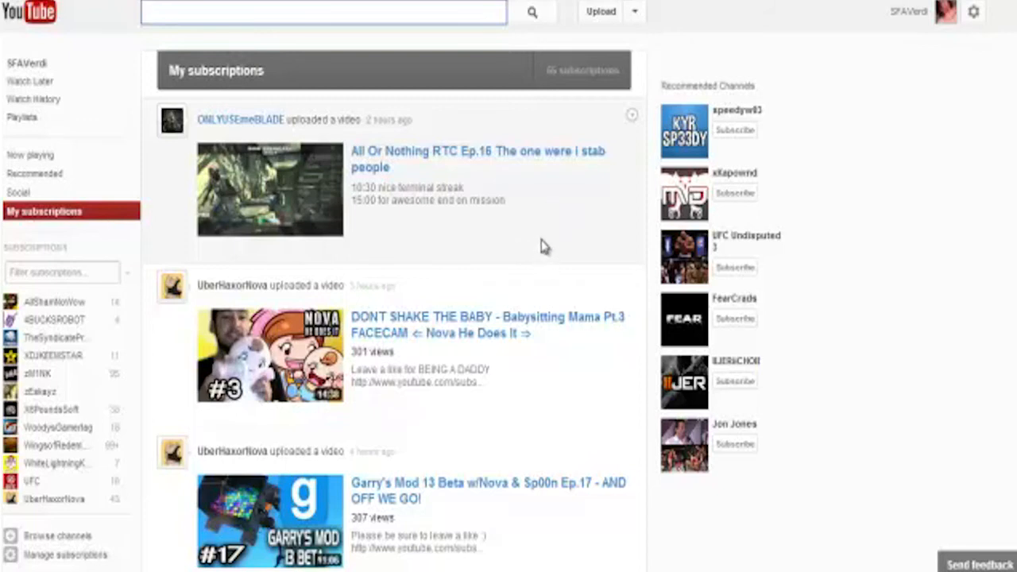
mouse_move(556, 227)
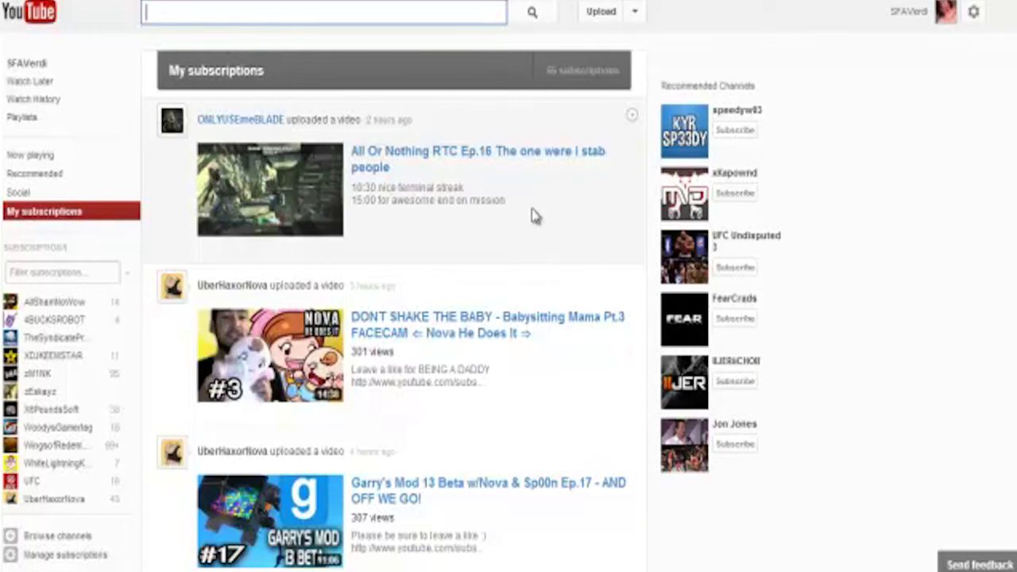
scroll(down, 3)
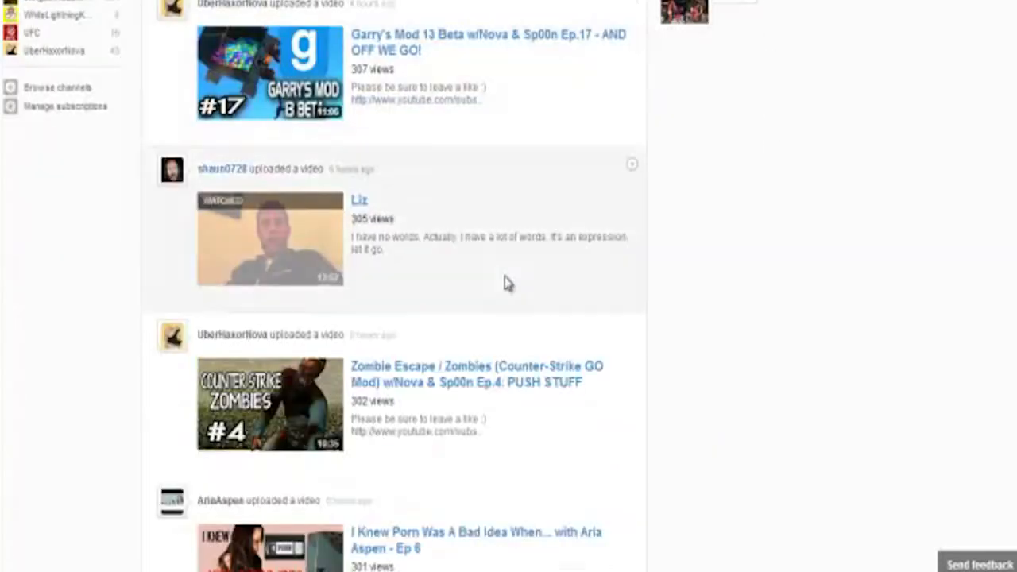
scroll(down, 3)
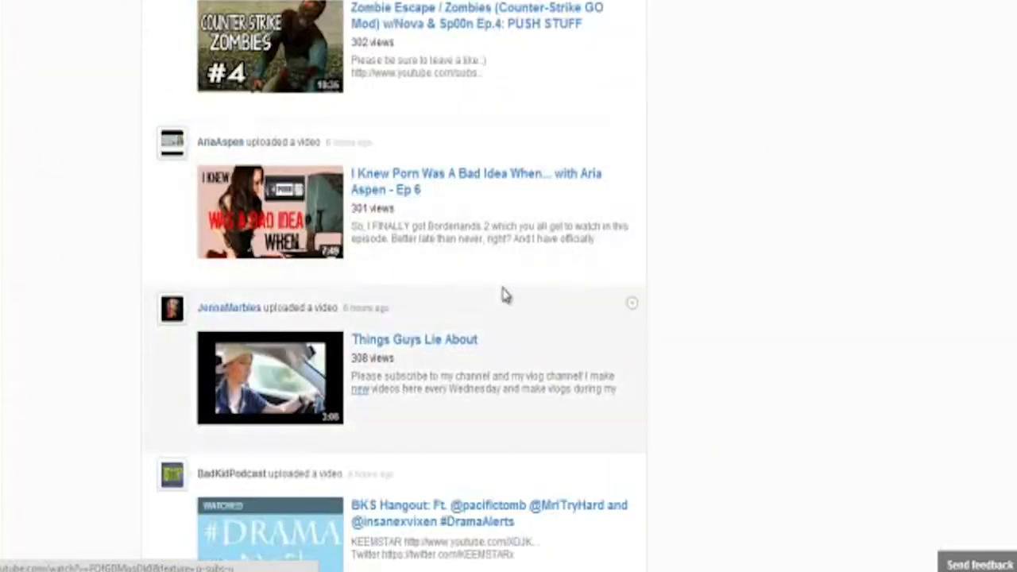
scroll(down, 3)
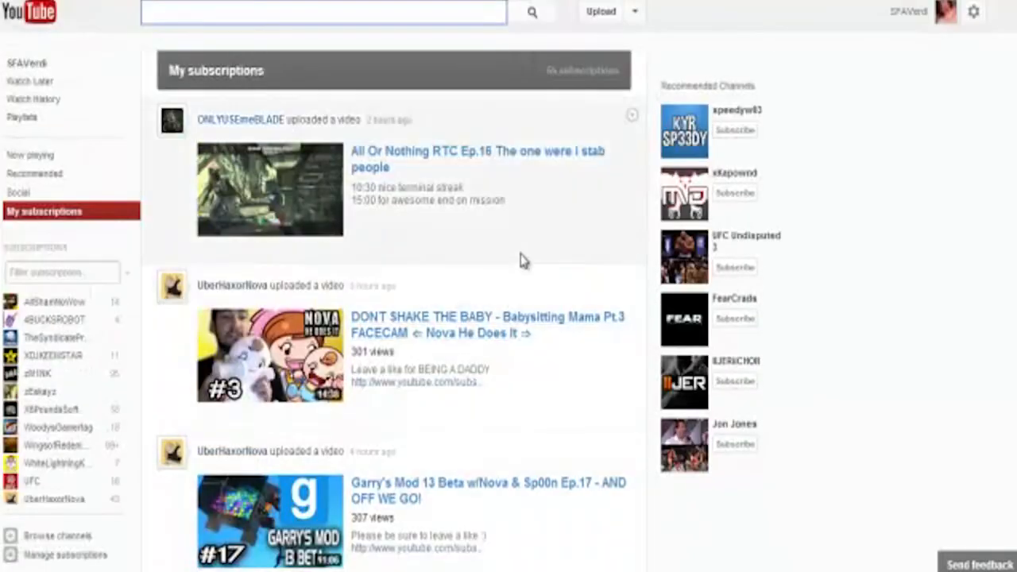
mouse_move(539, 223)
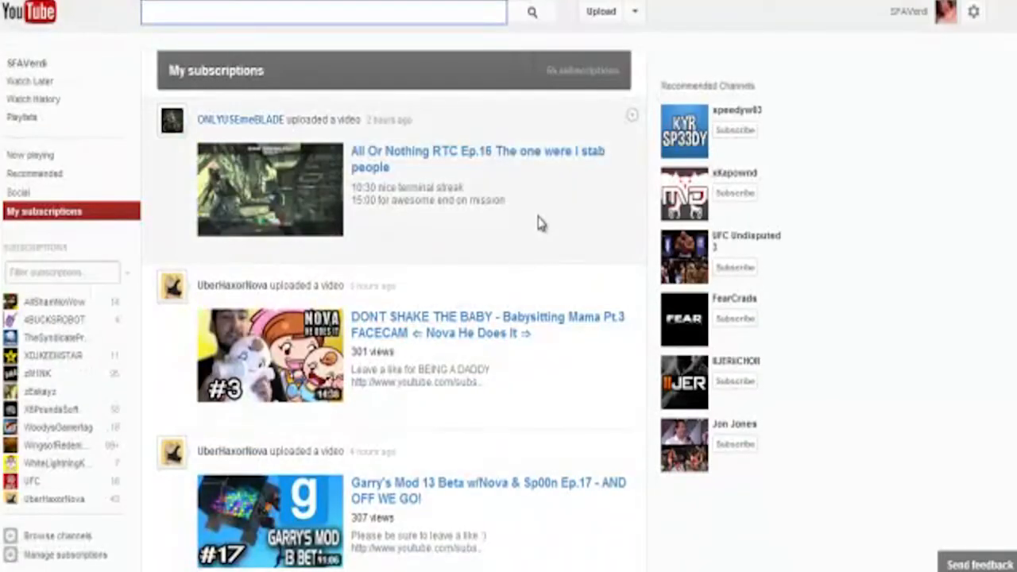
mouse_move(568, 255)
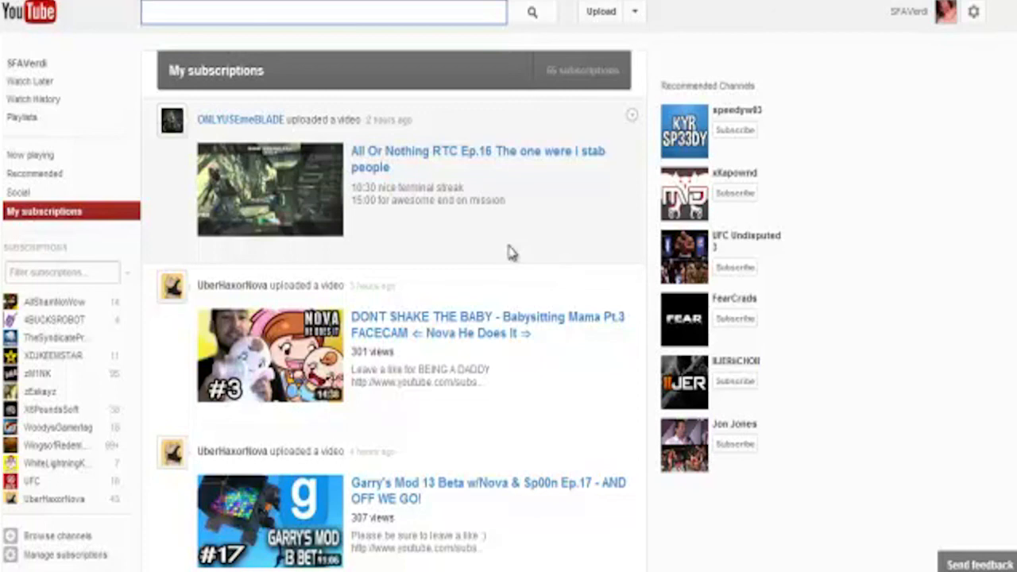
mouse_move(507, 251)
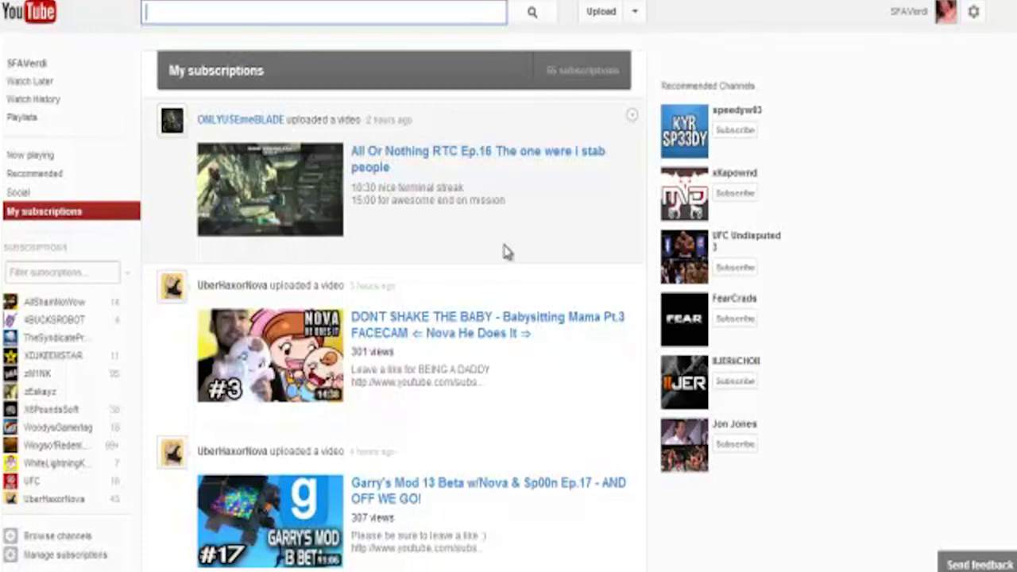
mouse_move(492, 247)
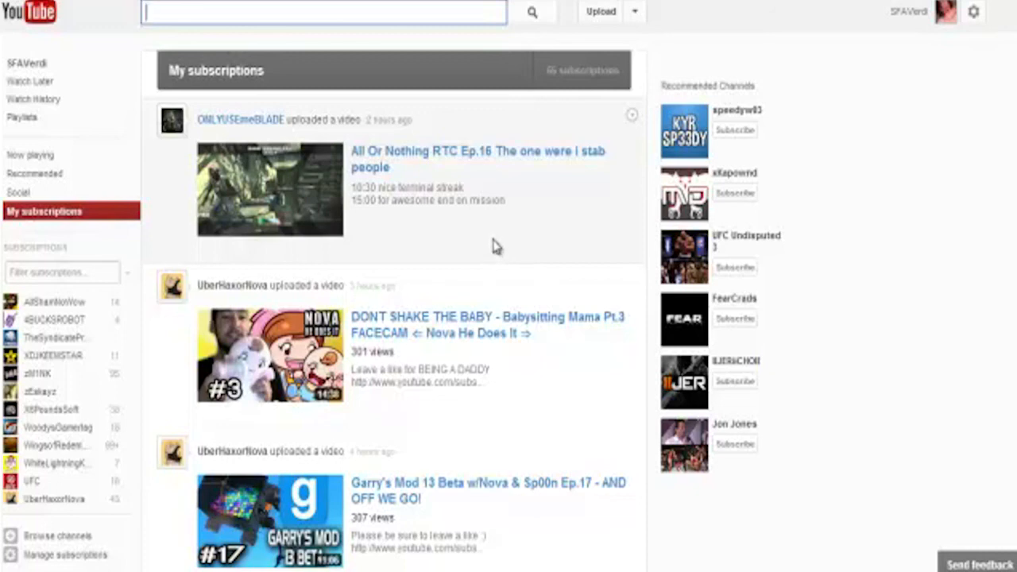
mouse_move(511, 313)
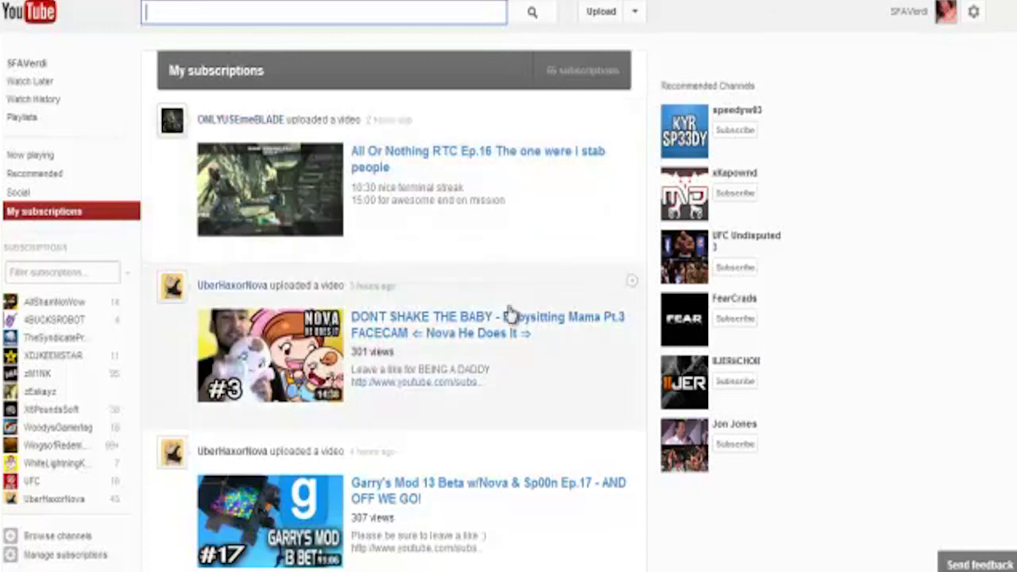
mouse_move(544, 560)
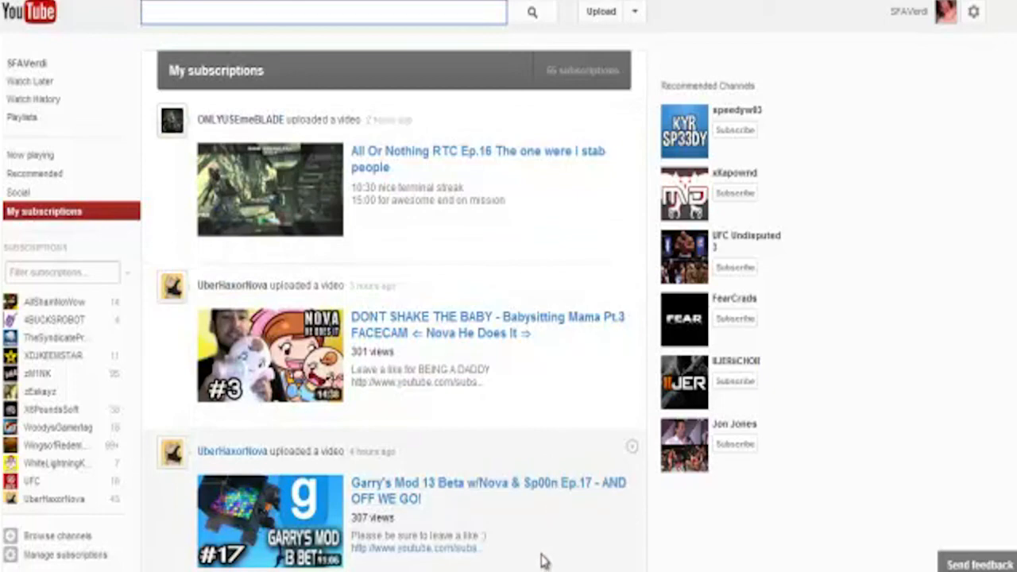